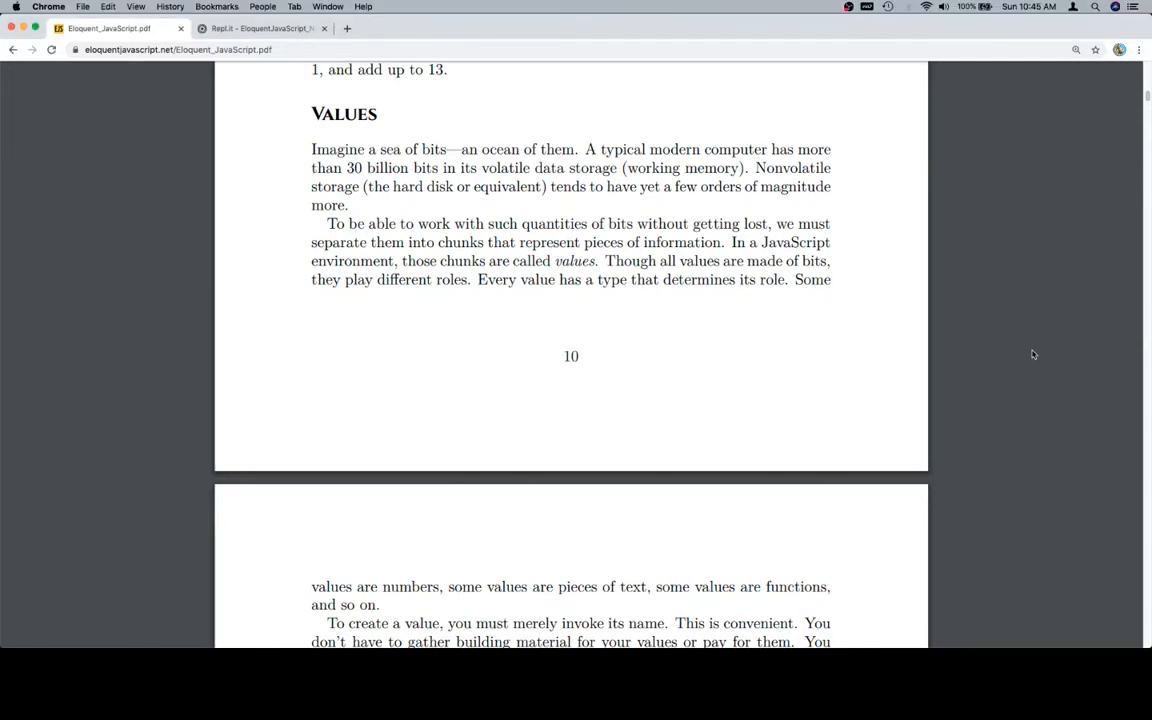
Step: Read the Values section, mark the word 'values', and switch to the Repl.it vocab notes
{"action": "scroll", "scroll_direction": "down", "scroll_amount": 3}
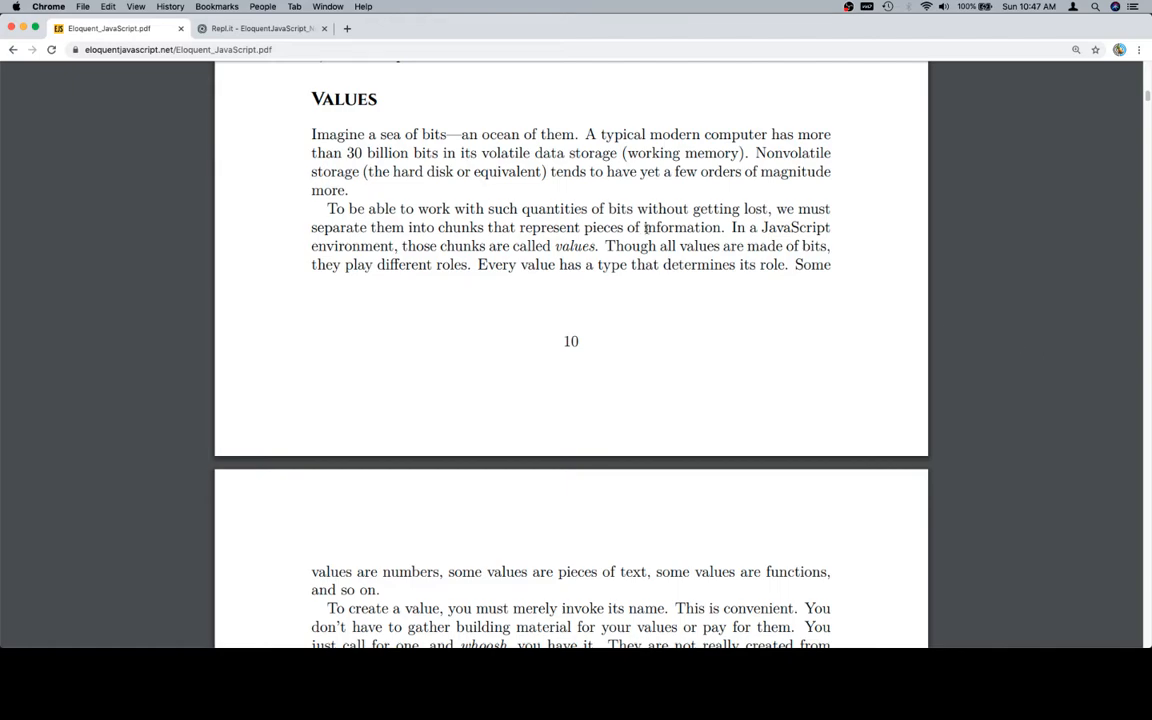
{"action": "double_click", "coordinate": [575, 246]}
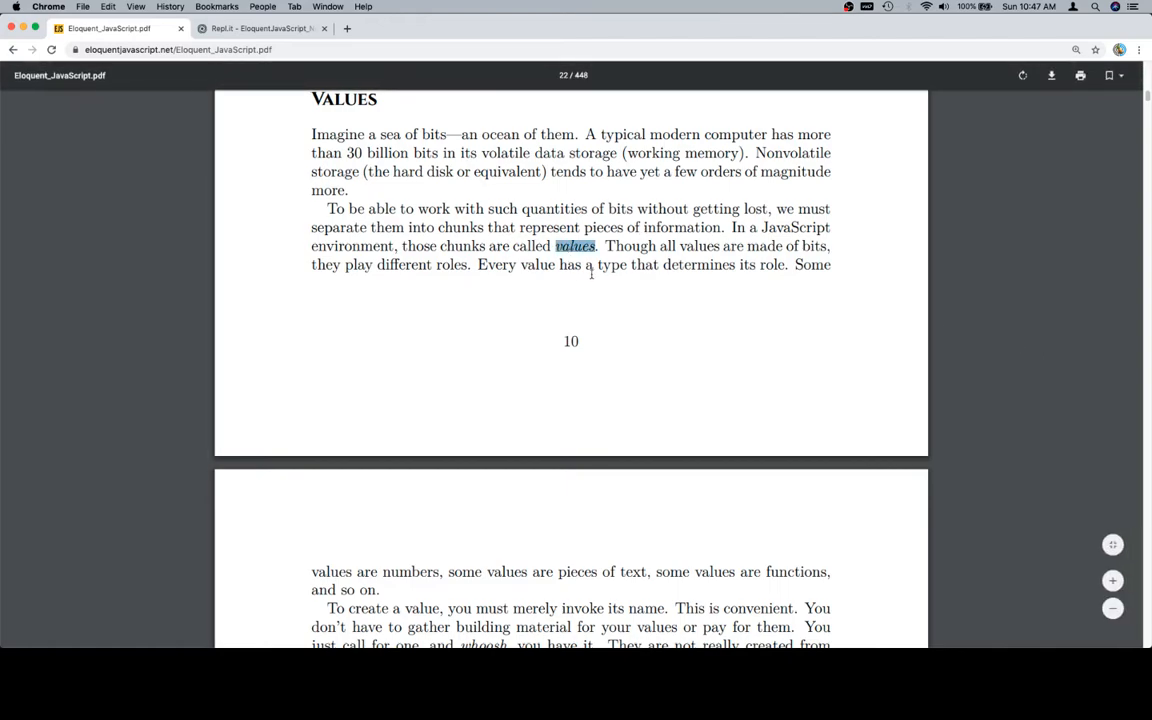
{"action": "left_click", "coordinate": [262, 28]}
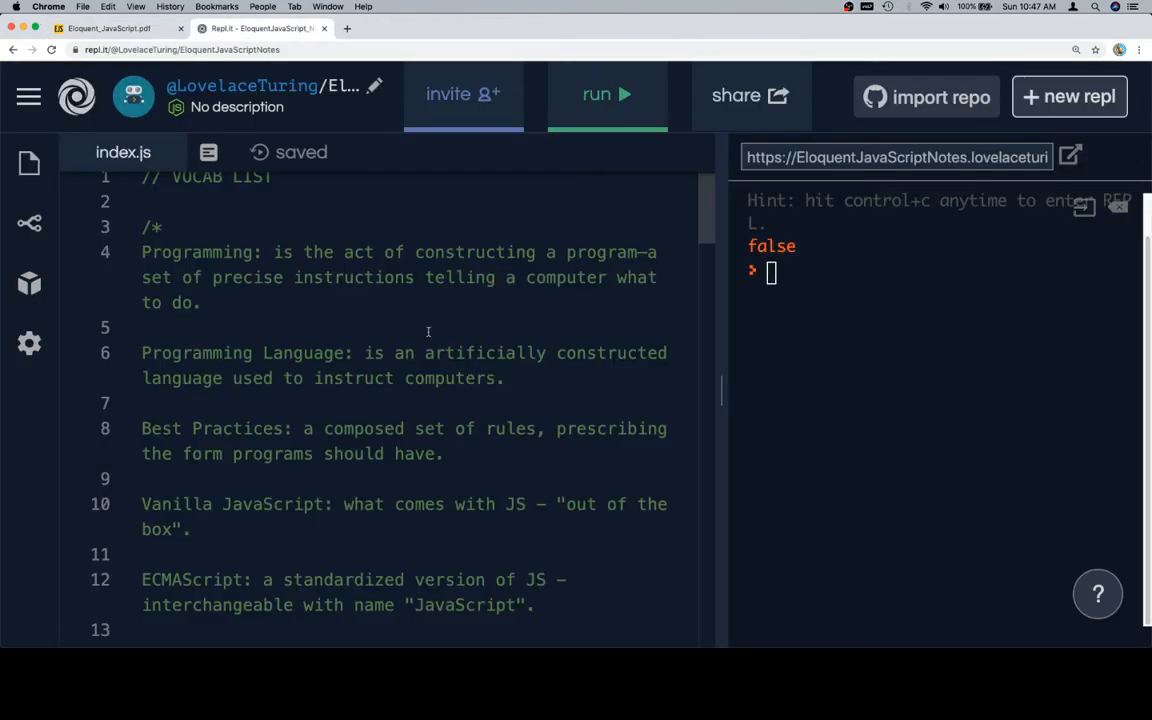
Step: Check the existing Value entry in index.js, then return to the Eloquent JavaScript PDF
{"action": "scroll", "scroll_direction": "down", "scroll_amount": 3}
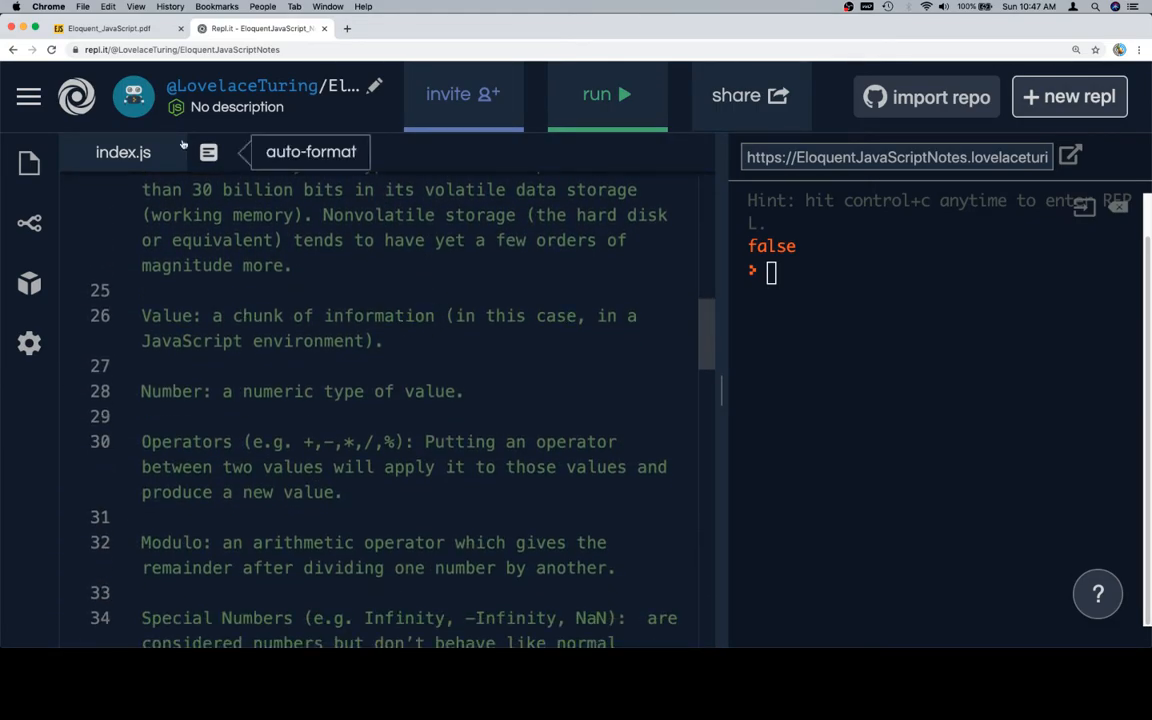
{"action": "left_click", "coordinate": [108, 28]}
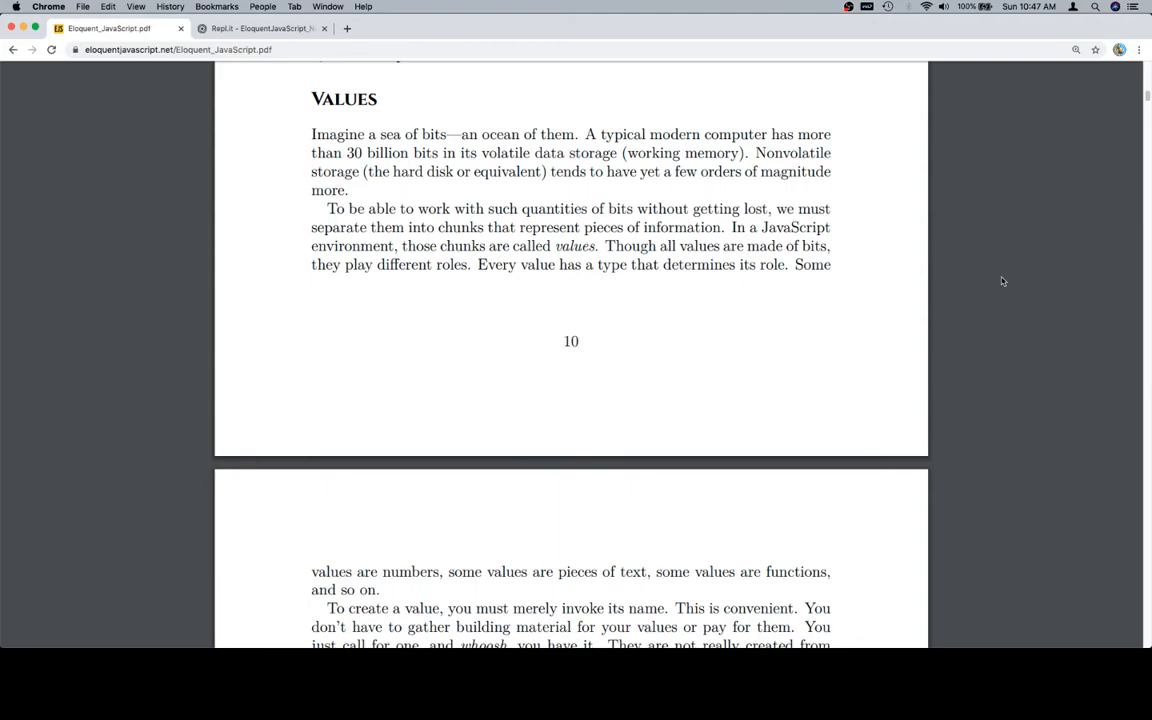
Step: Scroll past page 10 so the end of Values and the Numbers heading come into view
{"action": "scroll", "scroll_direction": "down", "scroll_amount": 3}
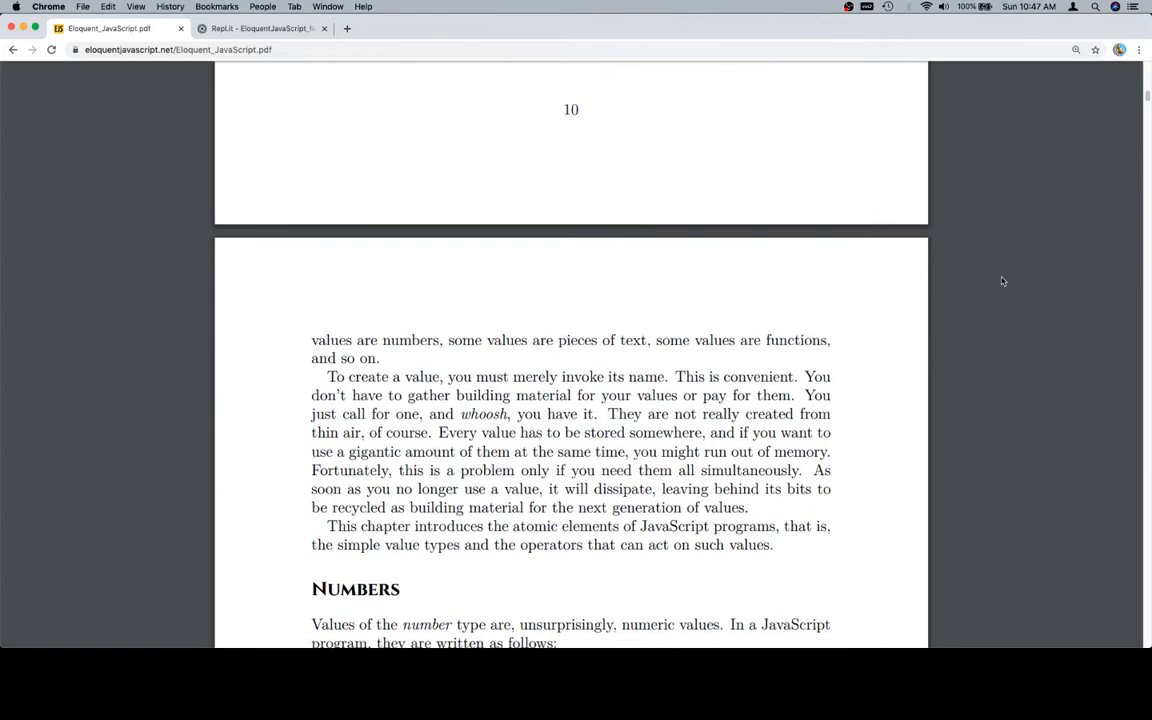
{"action": "scroll", "scroll_direction": "down", "scroll_amount": 3}
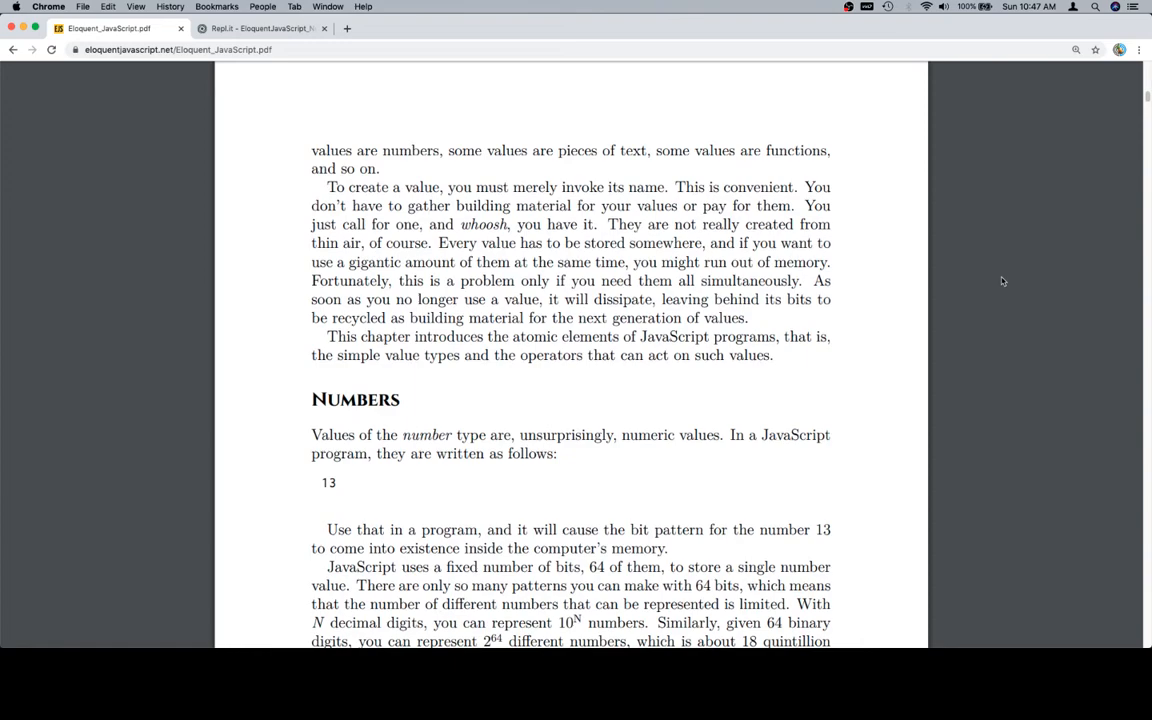